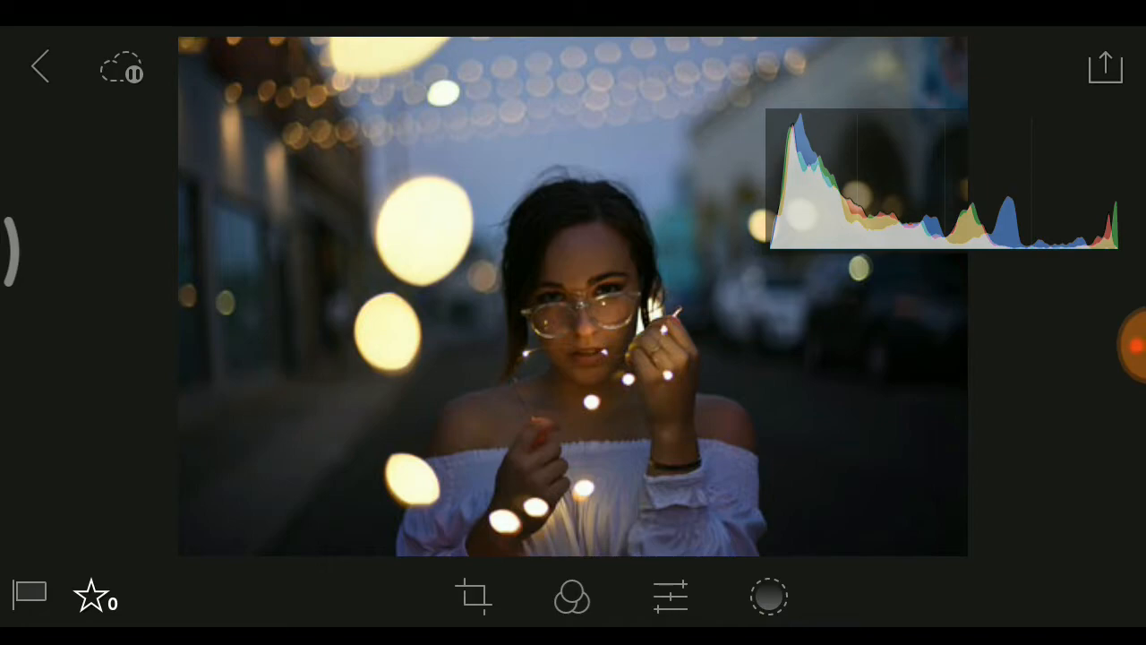
In the Light panel, set Exposure +0.21 EV, Contrast 0, Highlights -35
{"action": "left_click", "coordinate": [671, 597]}
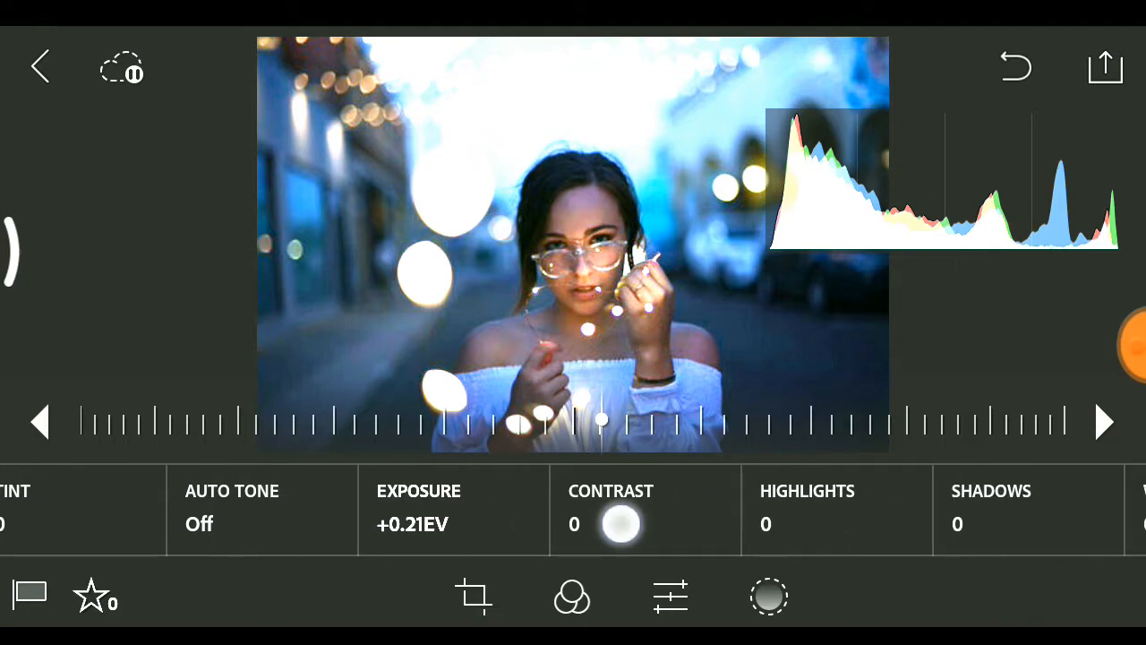
{"action": "left_click_drag", "start_coordinate": [621, 523], "coordinate": [652, 455]}
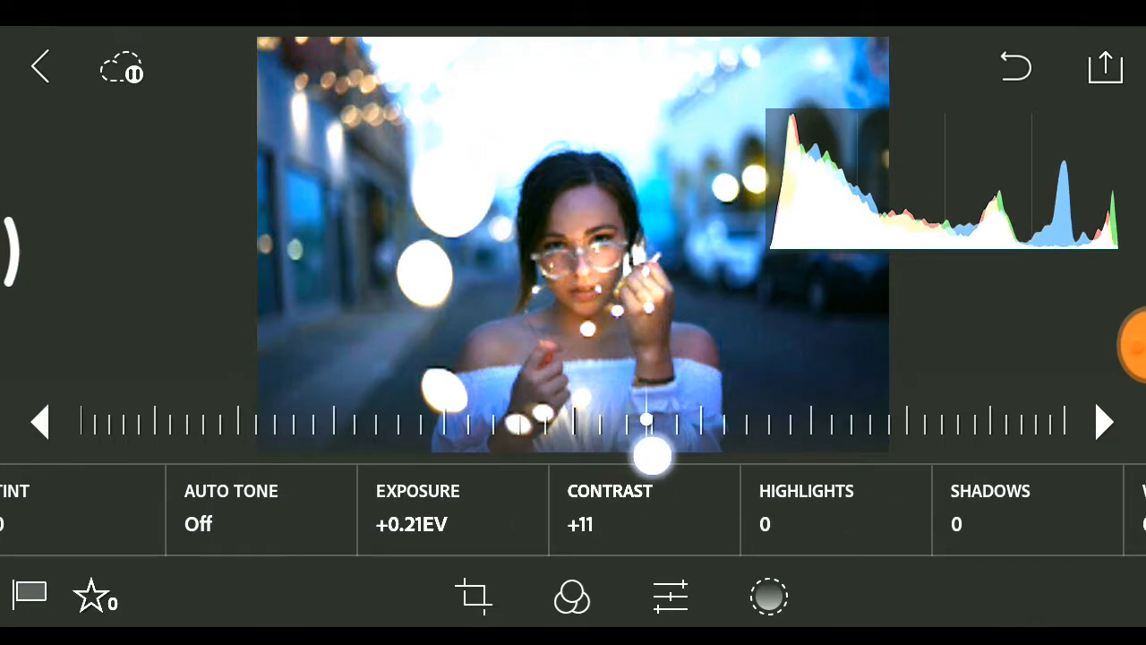
{"action": "left_click_drag", "start_coordinate": [652, 455], "coordinate": [600, 447]}
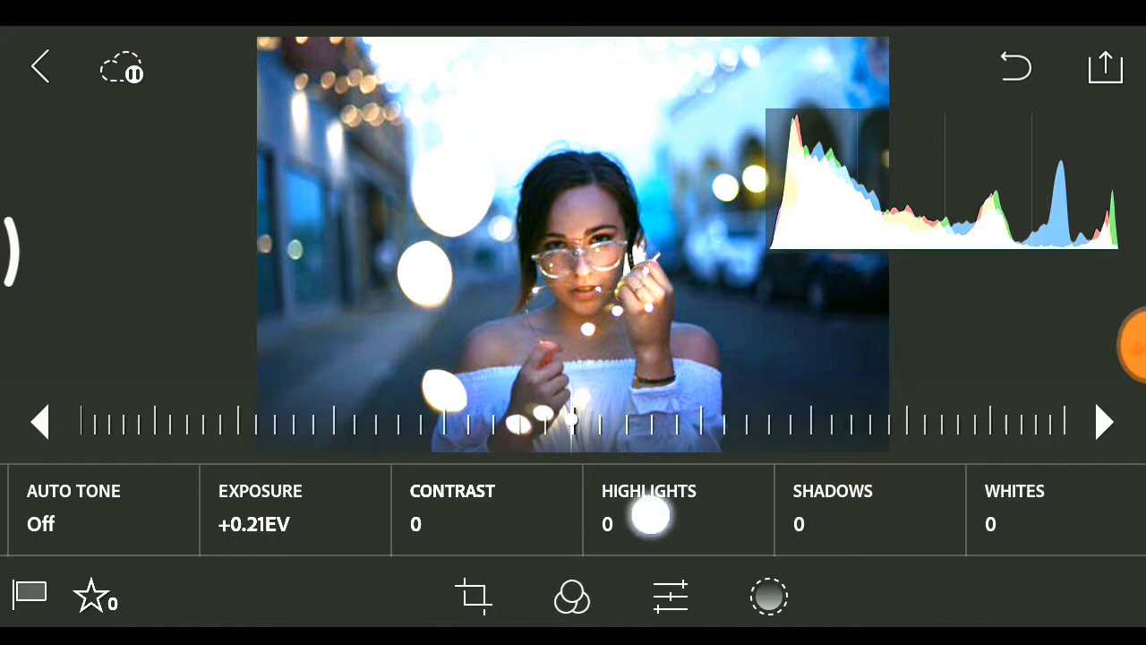
{"action": "left_click_drag", "start_coordinate": [651, 516], "coordinate": [448, 420]}
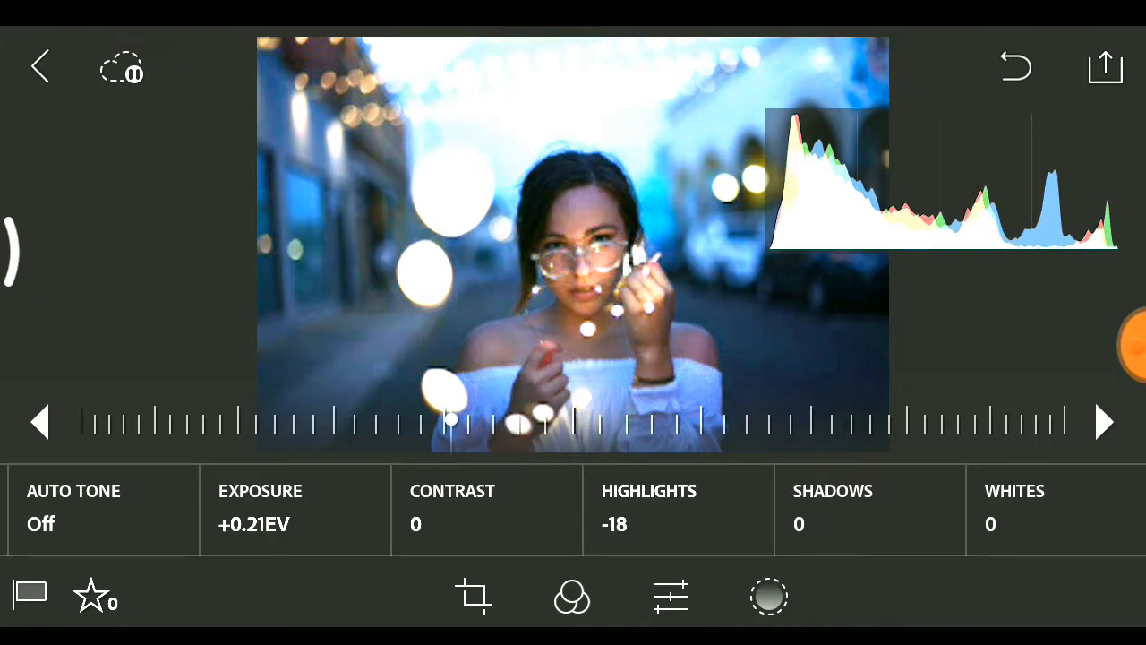
{"action": "left_click_drag", "start_coordinate": [450, 421], "coordinate": [358, 421]}
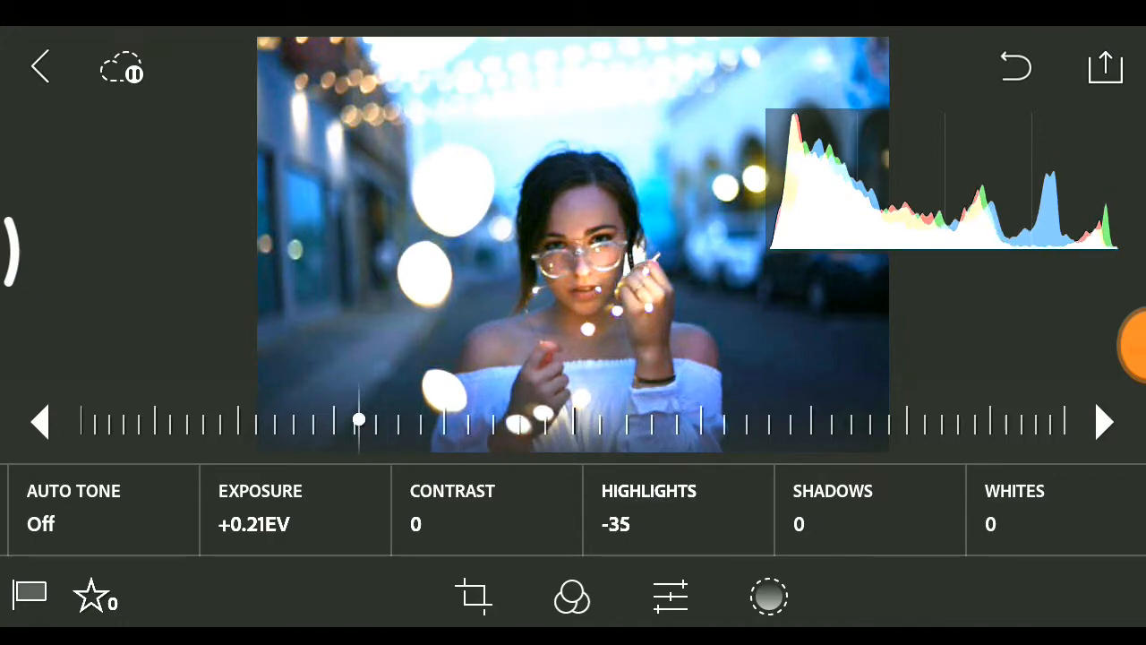
Set Clarity to -28, after briefly raising it to +47
{"action": "scroll", "scroll_direction": "left", "scroll_amount": 3}
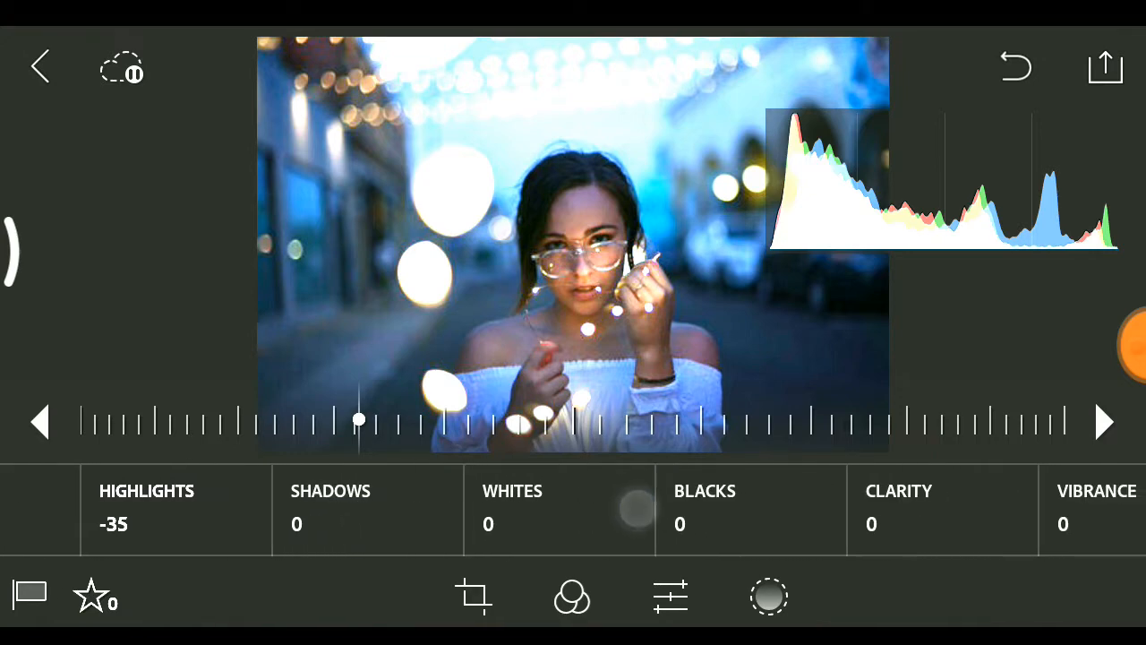
{"action": "scroll", "scroll_direction": "left", "scroll_amount": 3}
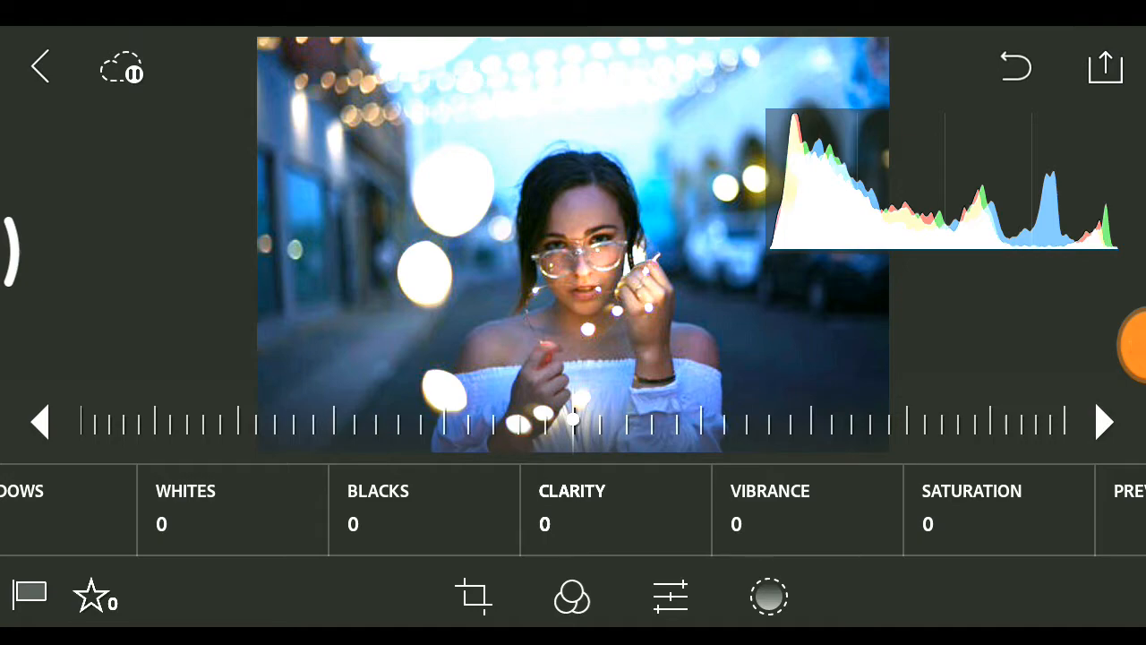
{"action": "left_click_drag", "start_coordinate": [573, 421], "coordinate": [398, 427]}
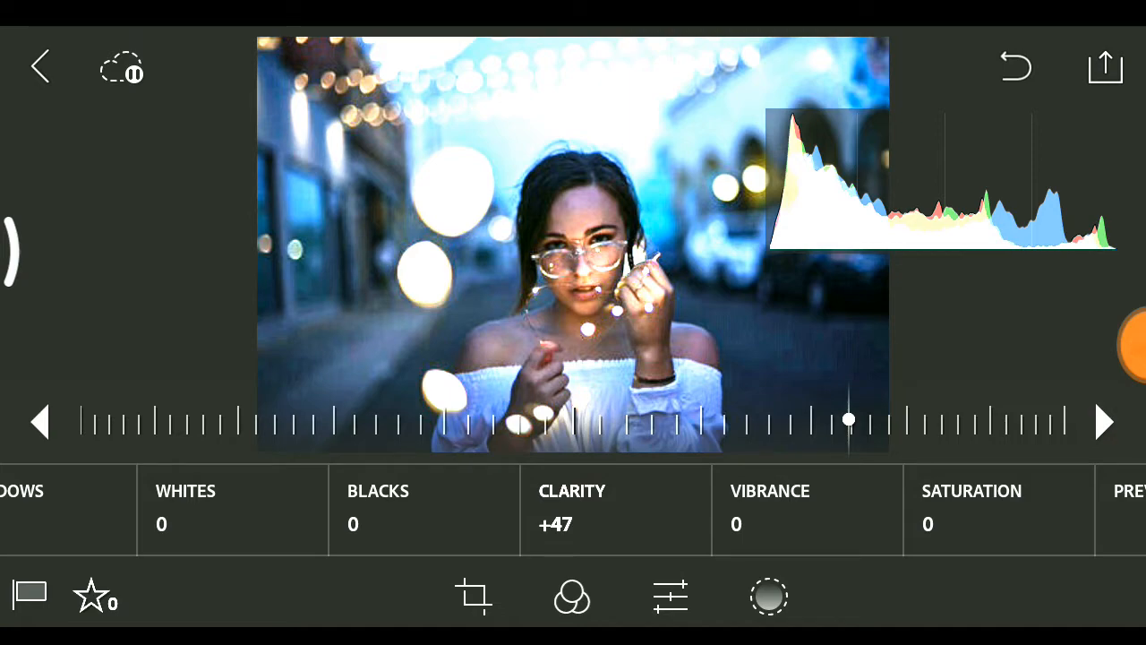
{"action": "left_click_drag", "start_coordinate": [848, 420], "coordinate": [310, 420]}
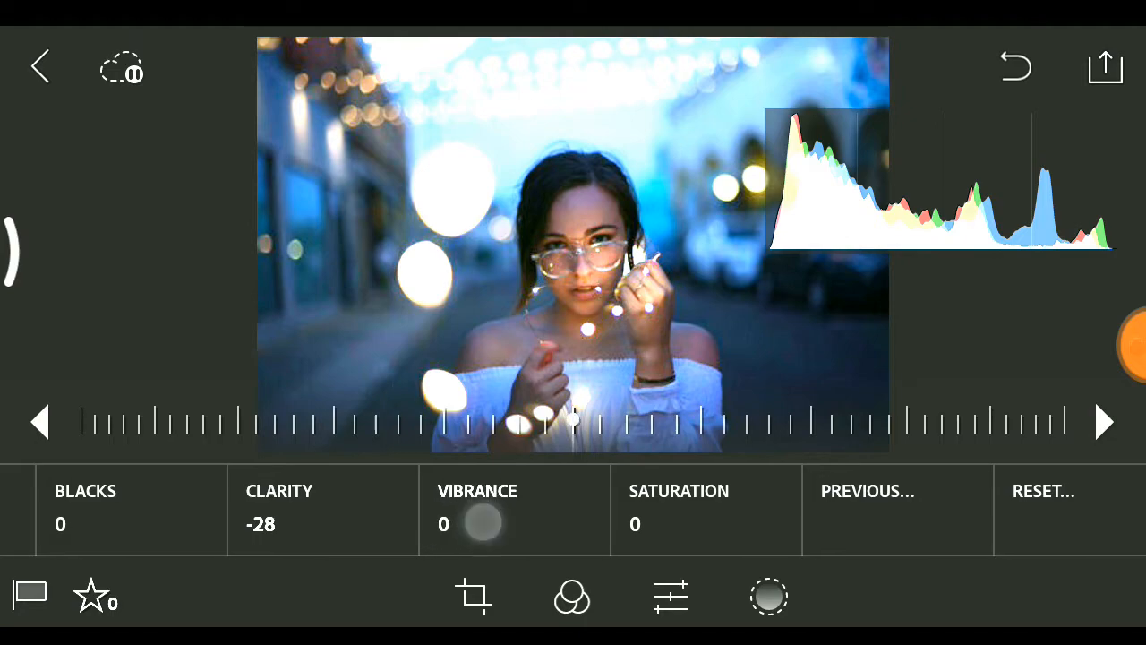
Add a linear gradient adjustment over the upper photo and tint it blue
{"action": "left_click", "coordinate": [768, 596]}
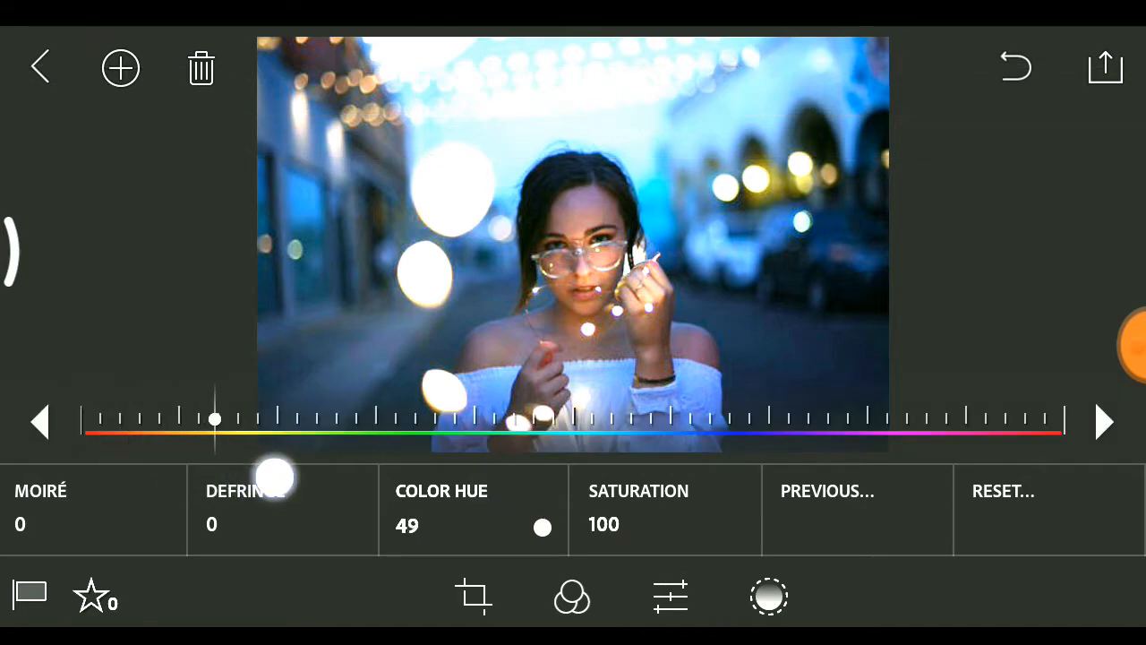
{"action": "left_click_drag", "start_coordinate": [215, 419], "coordinate": [402, 418]}
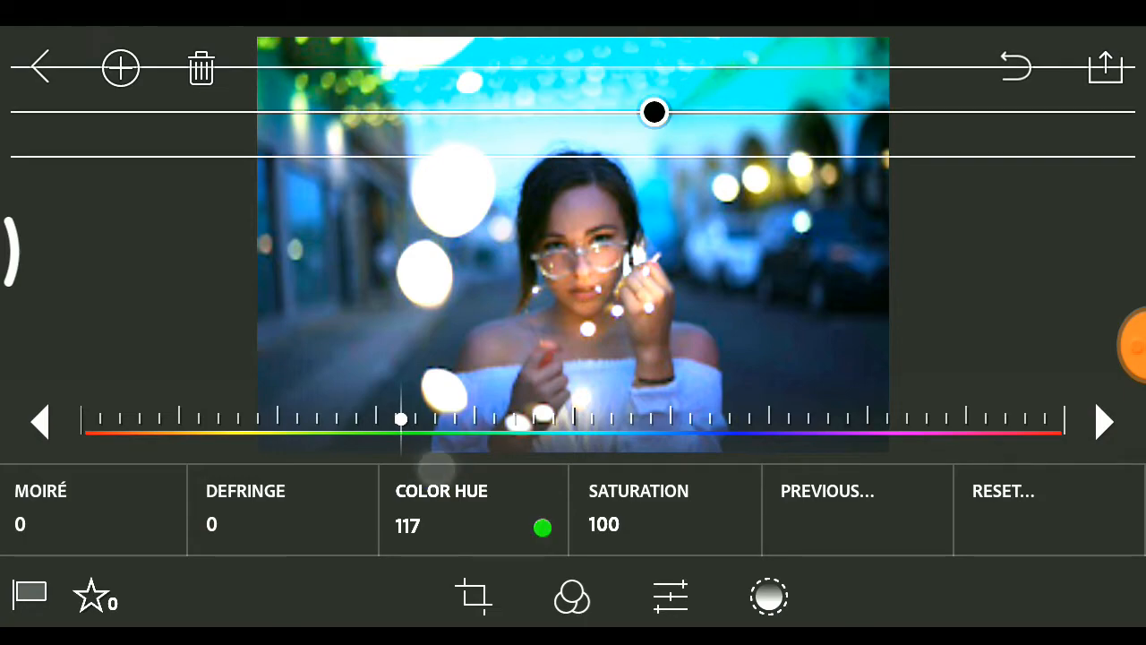
{"action": "left_click_drag", "start_coordinate": [653, 112], "coordinate": [611, 134]}
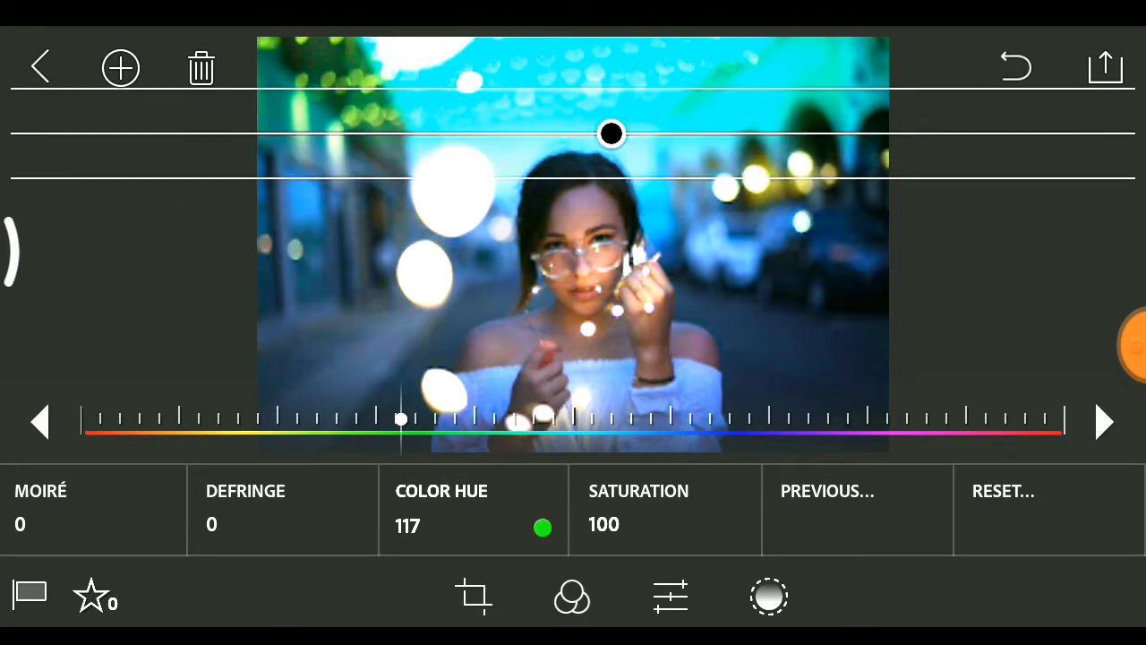
{"action": "left_click_drag", "start_coordinate": [401, 418], "coordinate": [555, 418]}
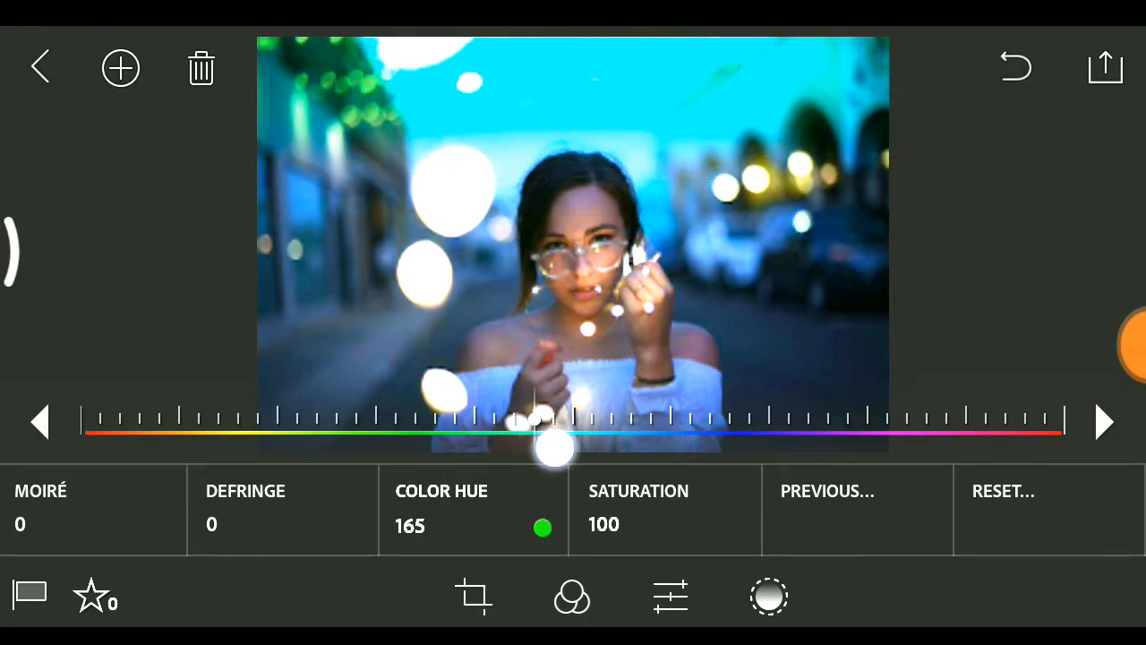
{"action": "left_click_drag", "start_coordinate": [555, 447], "coordinate": [671, 447]}
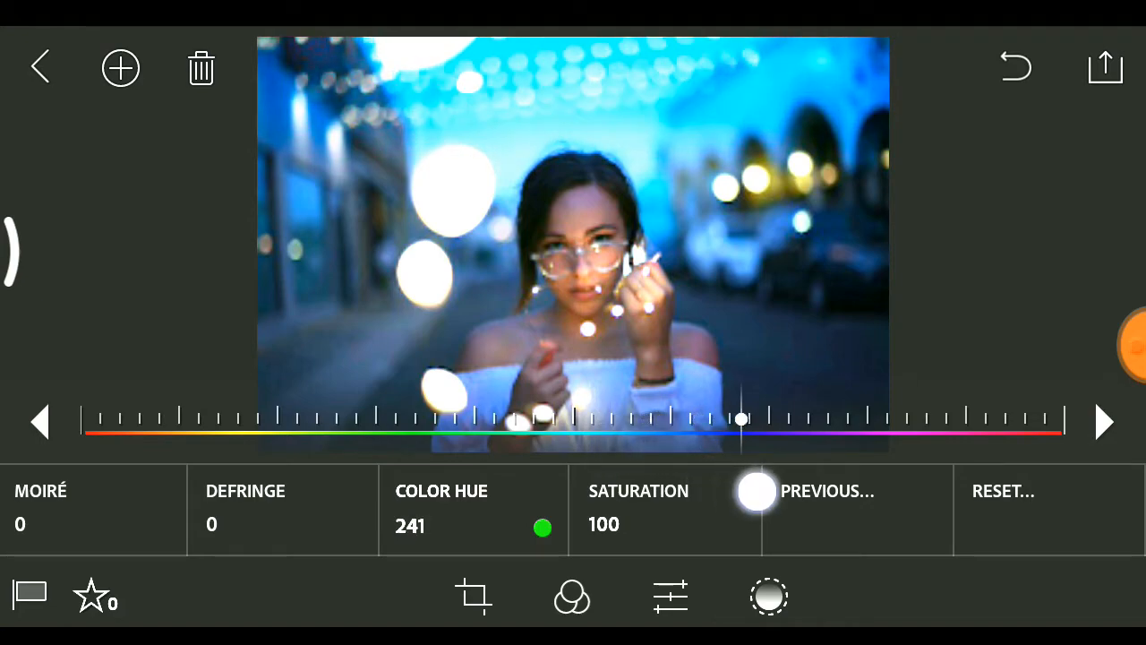
{"action": "left_click_drag", "start_coordinate": [741, 418], "coordinate": [662, 418]}
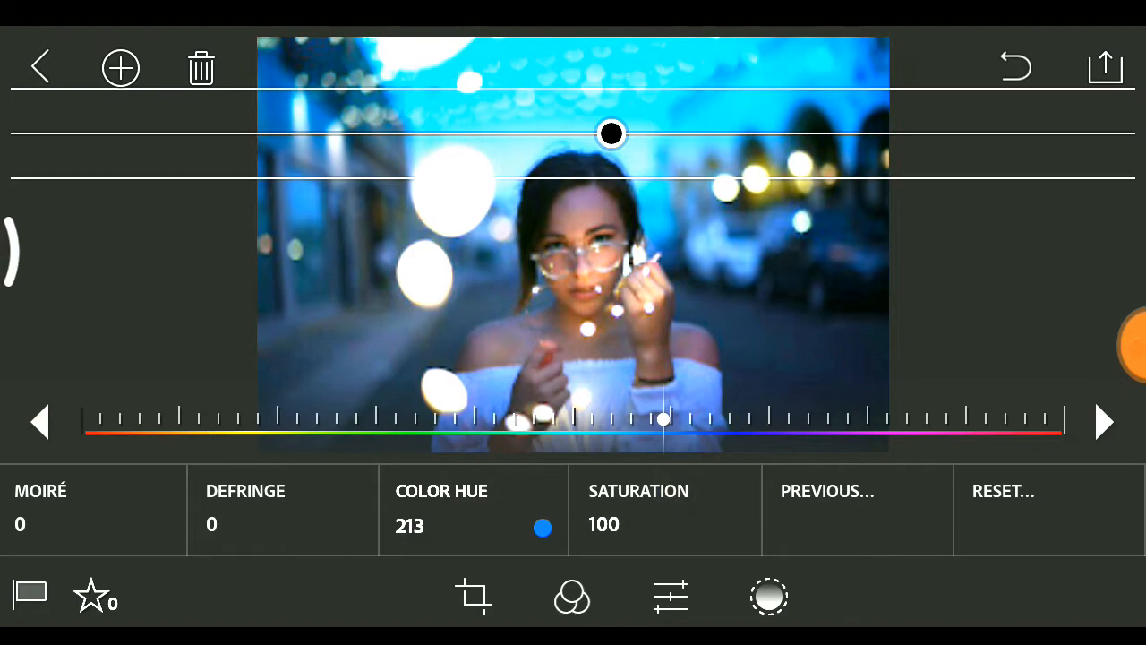
Push the tint to hue 258 at saturation 100 and drag the gradient down to the bottom
{"action": "left_click_drag", "start_coordinate": [611, 134], "coordinate": [624, 356]}
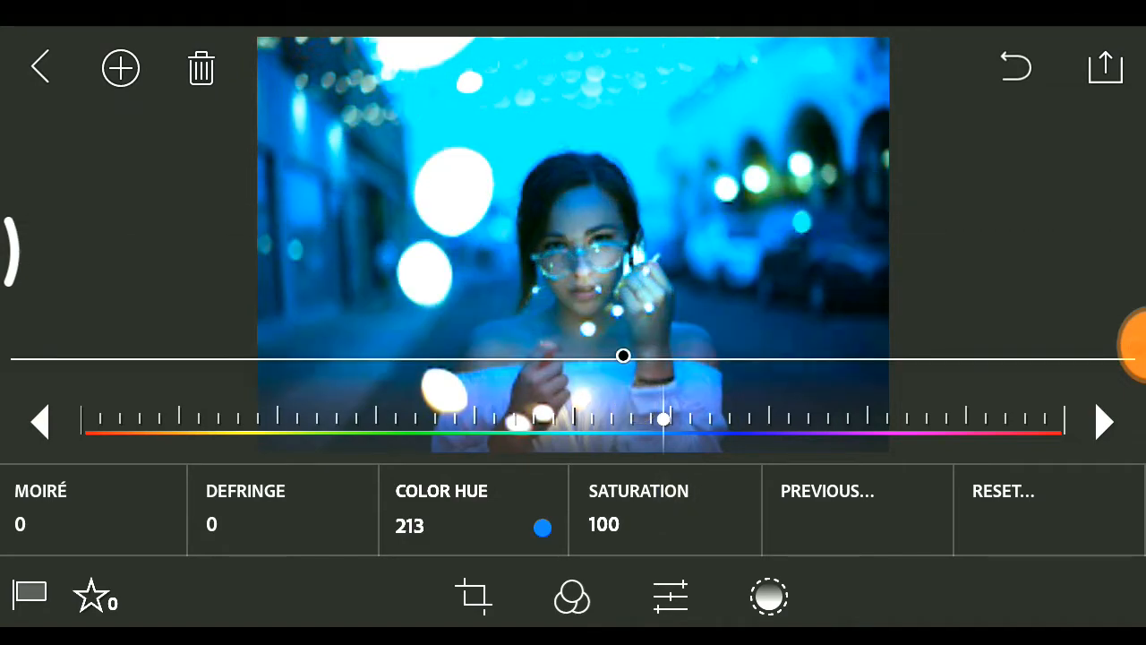
{"action": "left_click_drag", "start_coordinate": [662, 419], "coordinate": [713, 419]}
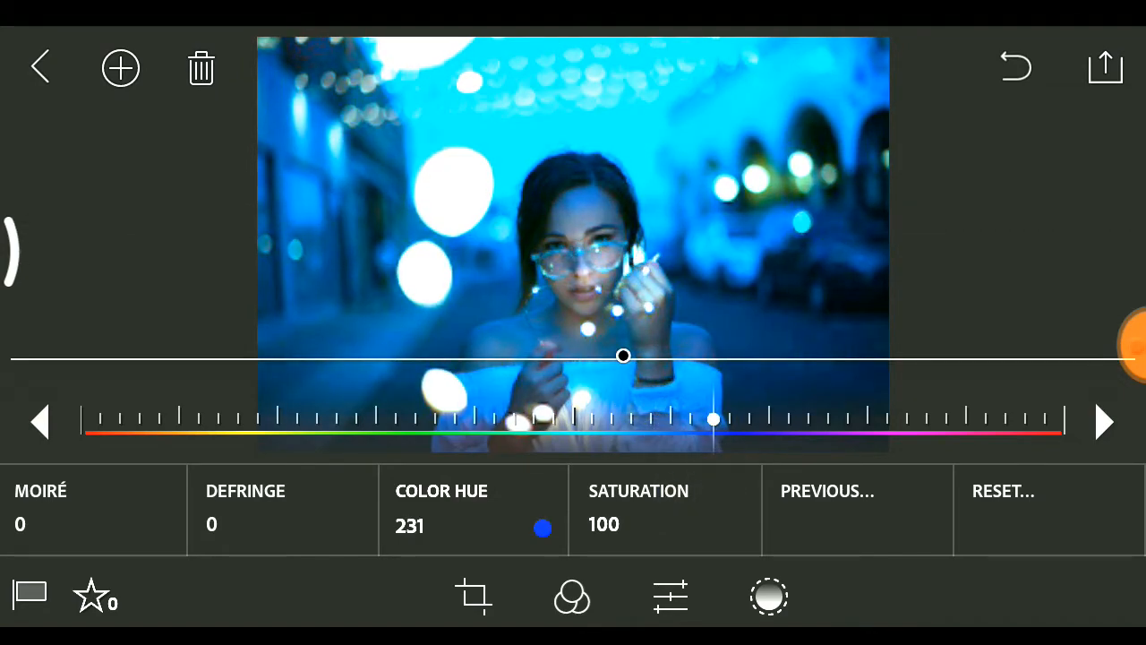
{"action": "left_click_drag", "start_coordinate": [713, 419], "coordinate": [742, 419]}
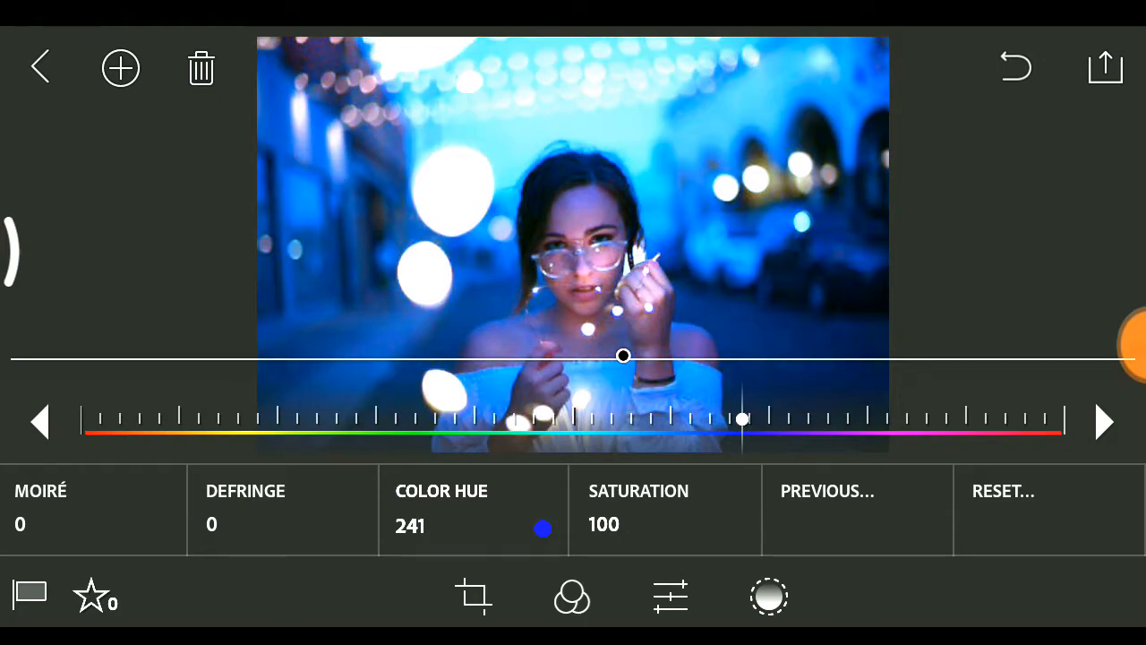
{"action": "left_click_drag", "start_coordinate": [742, 418], "coordinate": [788, 418]}
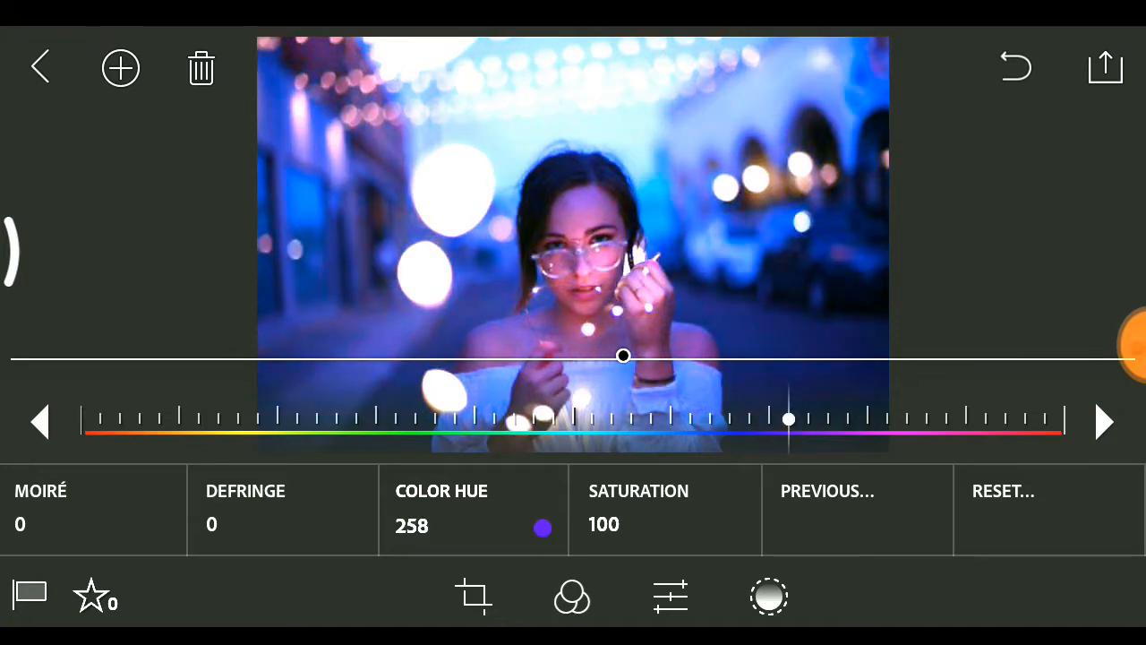
{"action": "left_click_drag", "start_coordinate": [623, 355], "coordinate": [637, 105]}
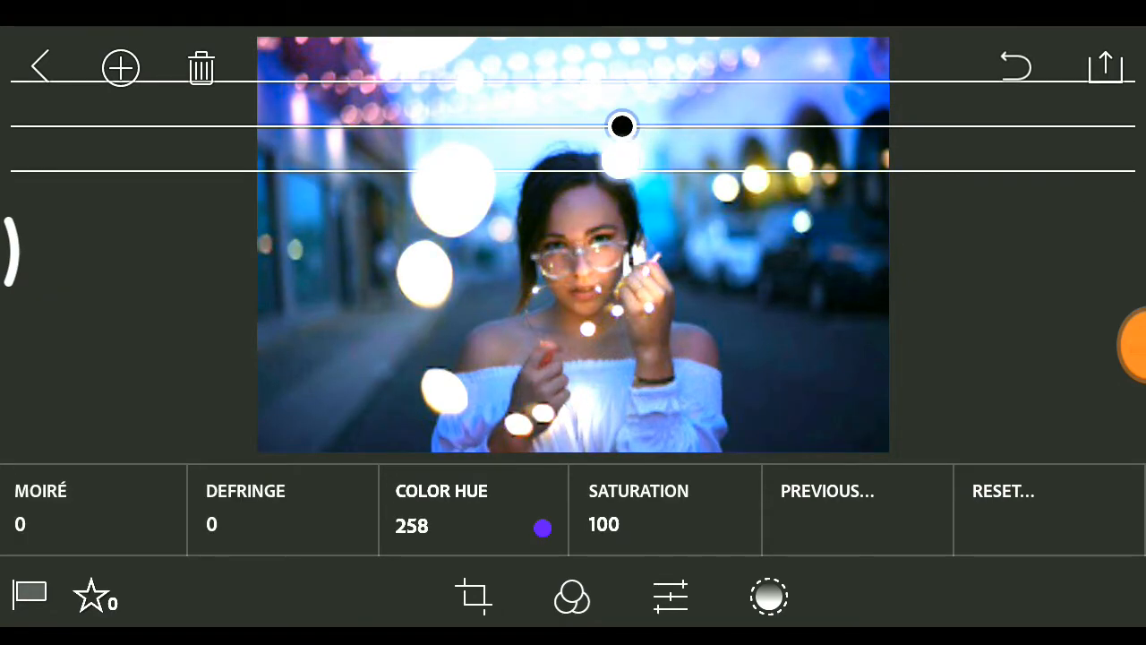
{"action": "left_click_drag", "start_coordinate": [622, 125], "coordinate": [622, 350]}
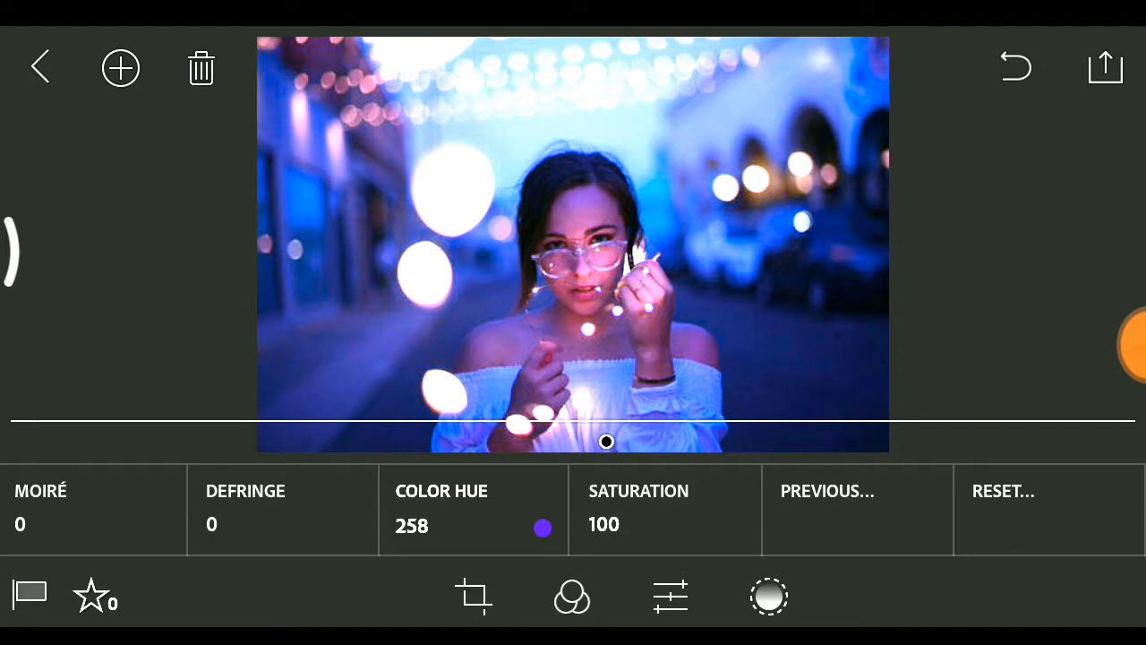
Cool the white balance by dragging Temperature to about -18
{"action": "left_click", "coordinate": [477, 522]}
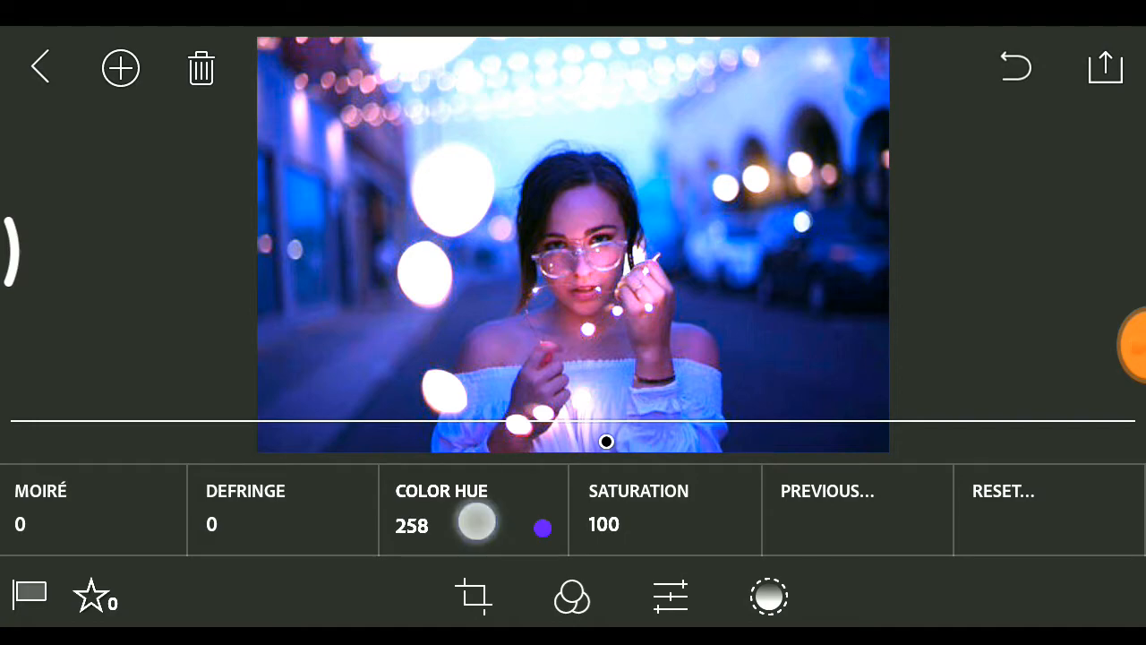
{"action": "left_click", "coordinate": [476, 521]}
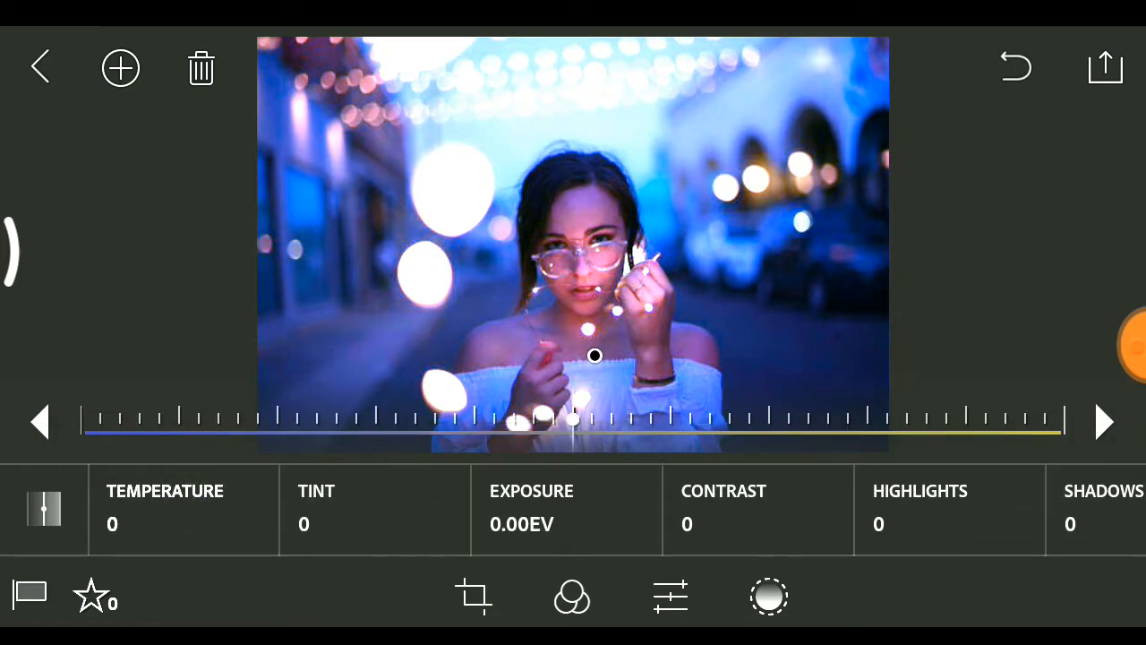
{"action": "left_click_drag", "start_coordinate": [573, 420], "coordinate": [479, 439]}
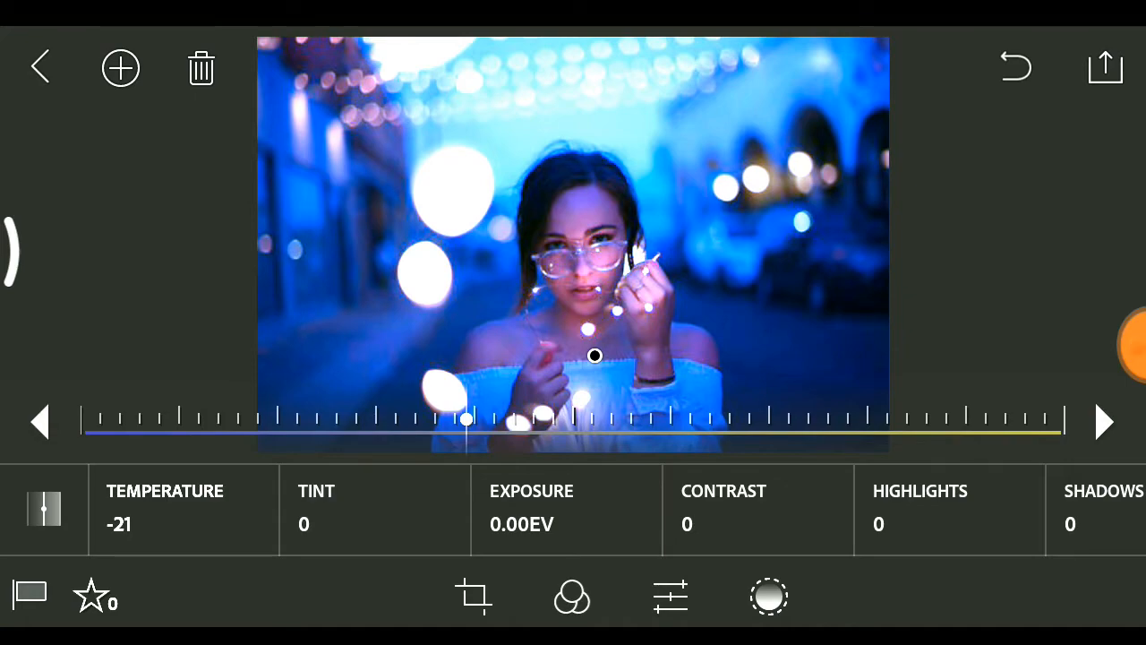
{"action": "left_click_drag", "start_coordinate": [466, 419], "coordinate": [546, 419]}
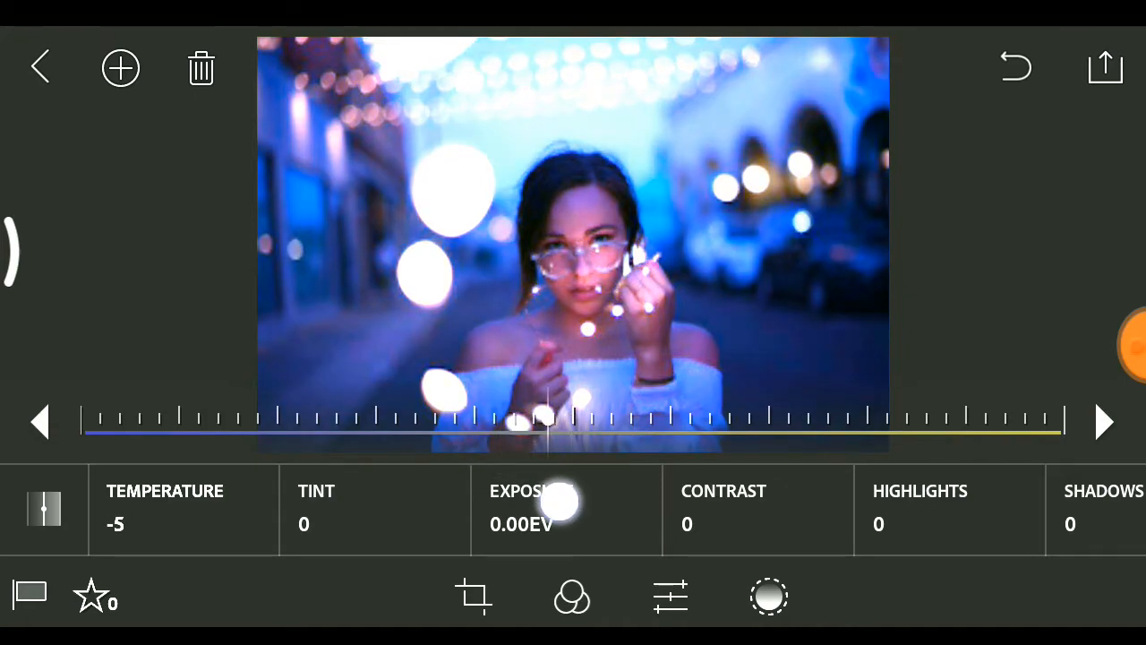
{"action": "left_click_drag", "start_coordinate": [564, 501], "coordinate": [483, 419]}
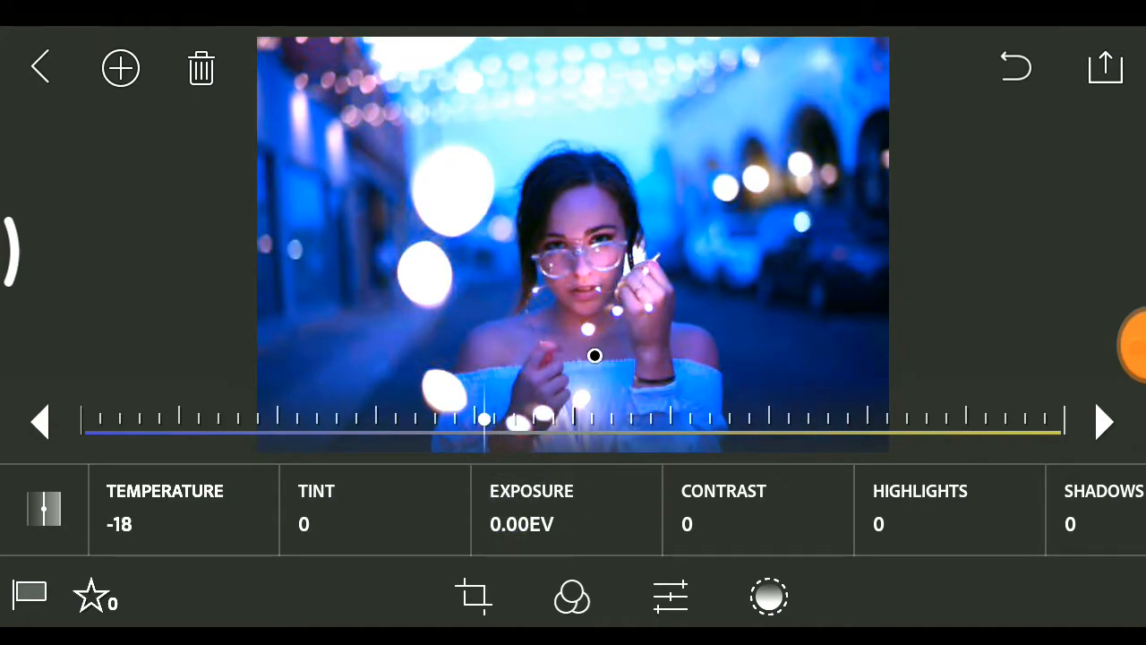
{"action": "left_click_drag", "start_coordinate": [483, 419], "coordinate": [418, 419]}
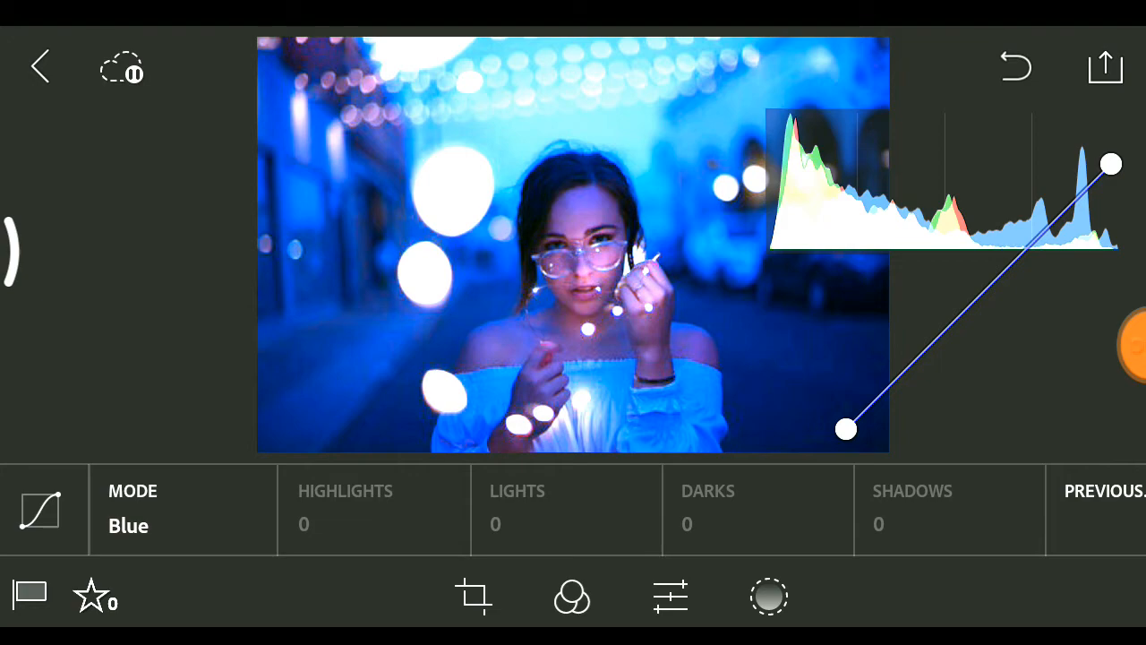
Raise the Blue tone curve's bottom-left point to tint the shadows blue
{"action": "left_click_drag", "start_coordinate": [846, 428], "coordinate": [851, 423]}
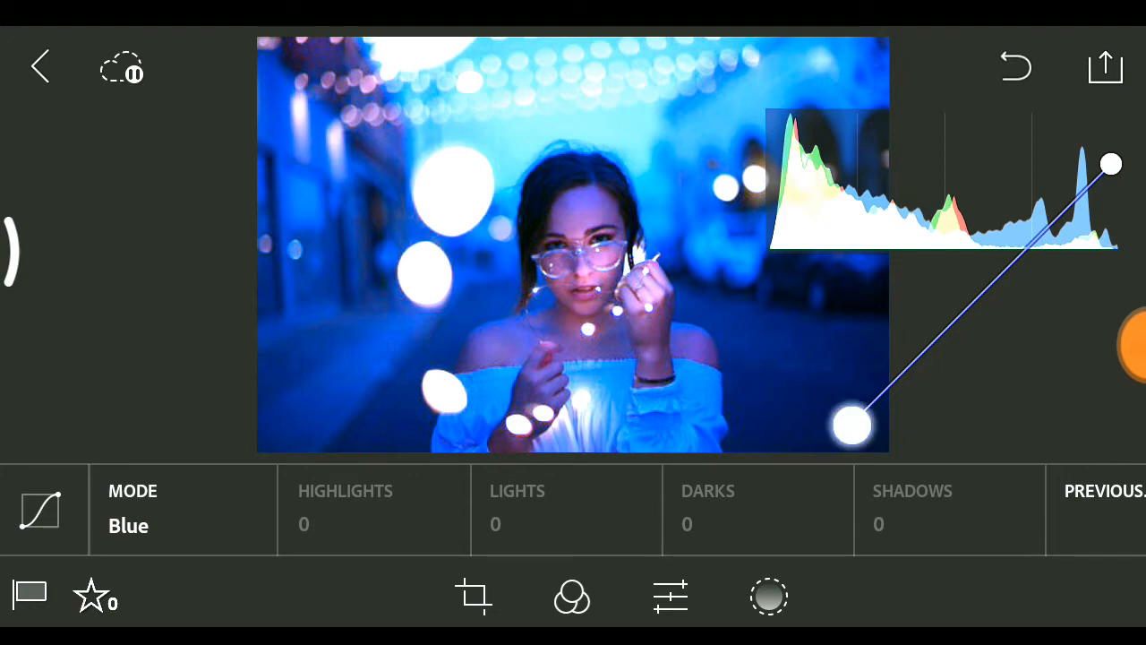
{"action": "left_click_drag", "start_coordinate": [850, 425], "coordinate": [882, 420]}
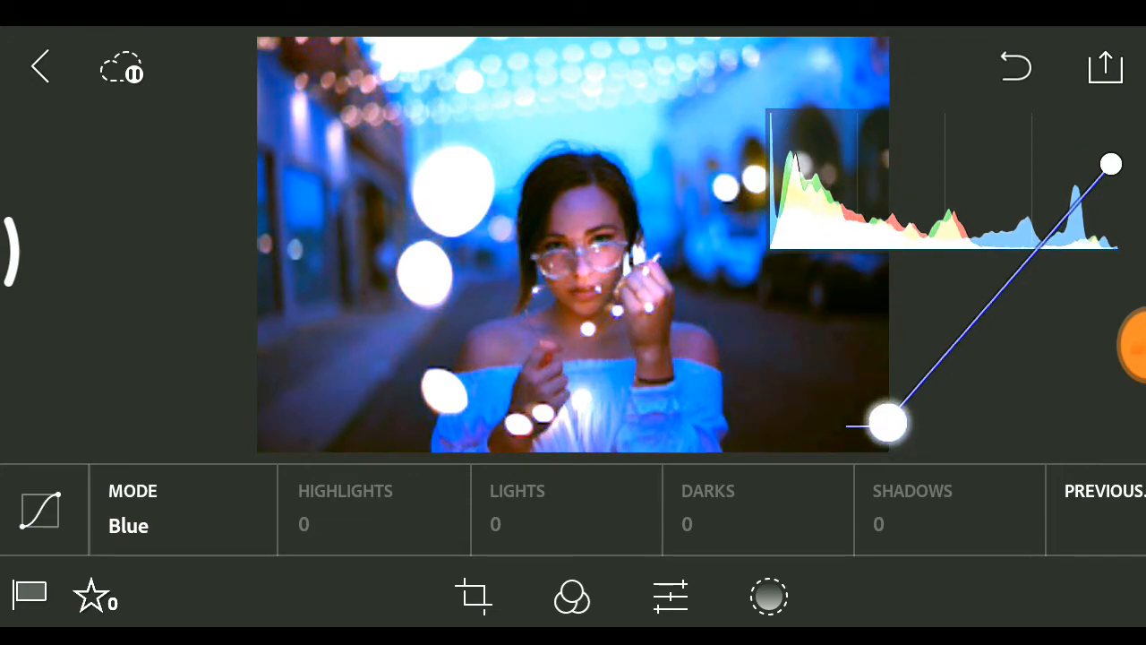
{"action": "left_click_drag", "start_coordinate": [884, 422], "coordinate": [903, 432]}
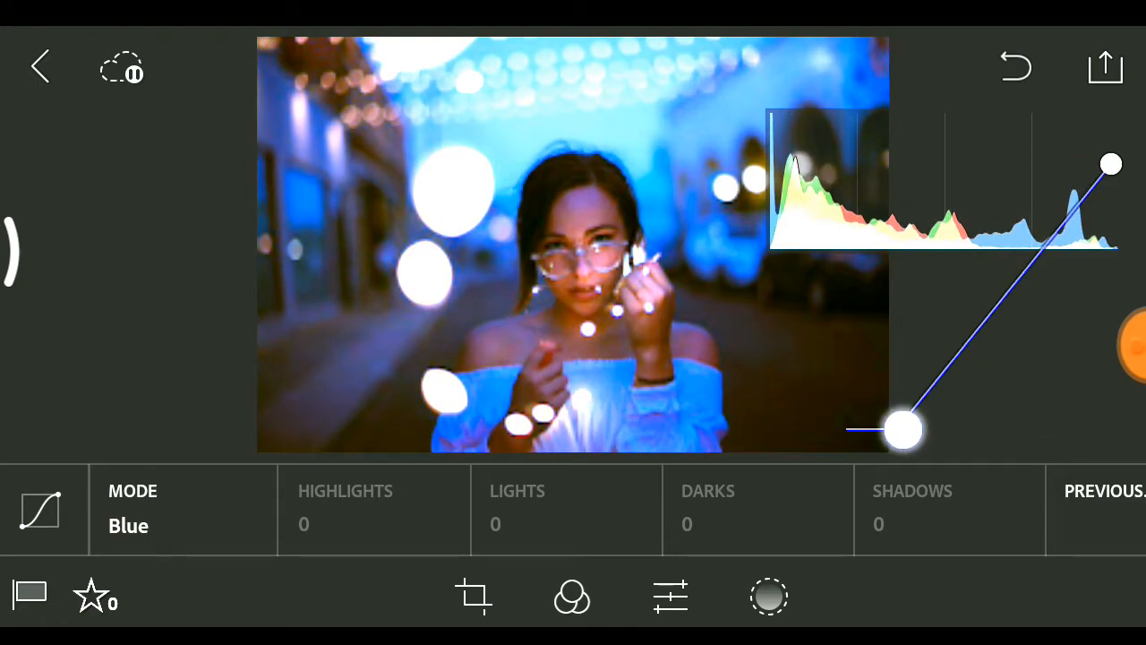
{"action": "left_click_drag", "start_coordinate": [902, 430], "coordinate": [922, 401]}
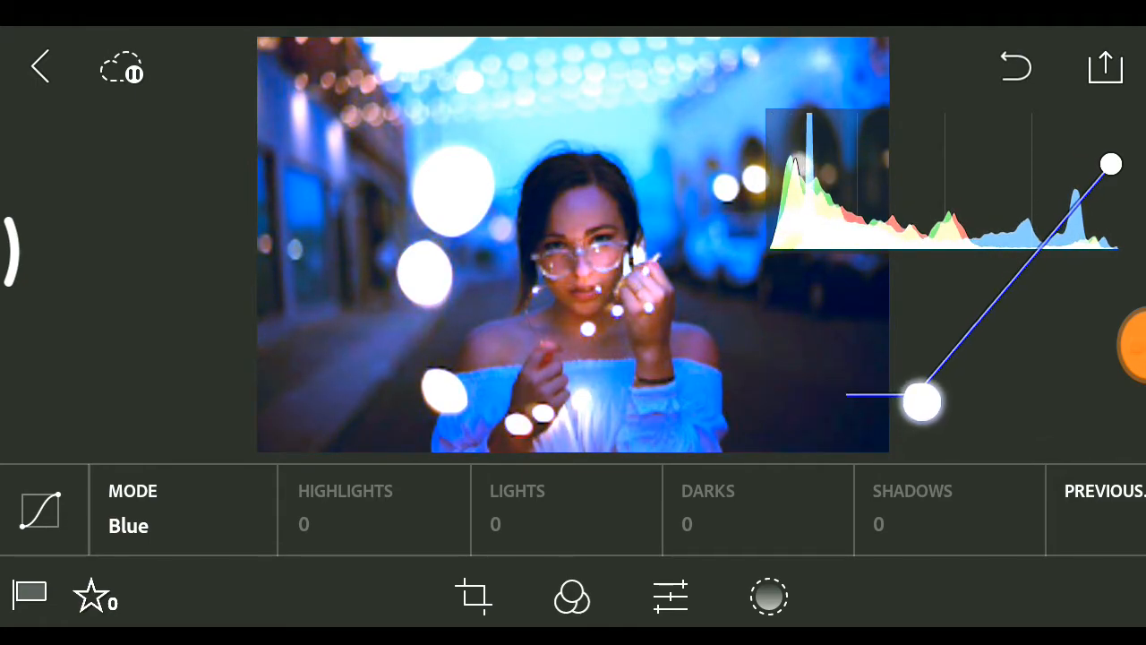
{"action": "left_click_drag", "start_coordinate": [922, 402], "coordinate": [922, 381]}
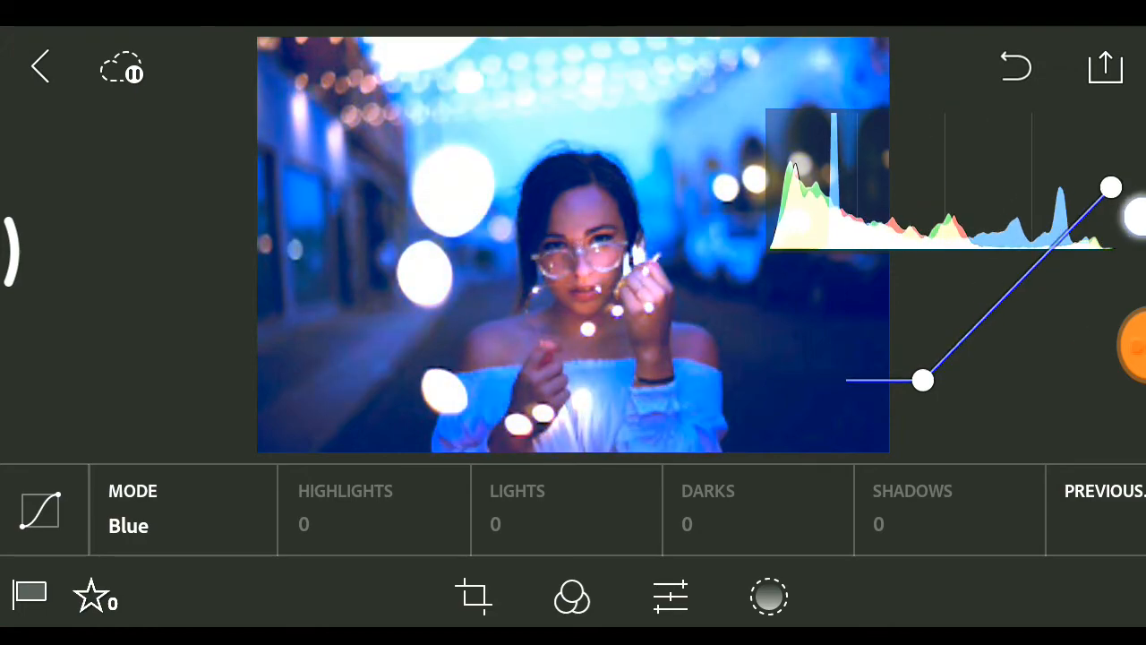
{"action": "left_click_drag", "start_coordinate": [922, 380], "coordinate": [922, 363]}
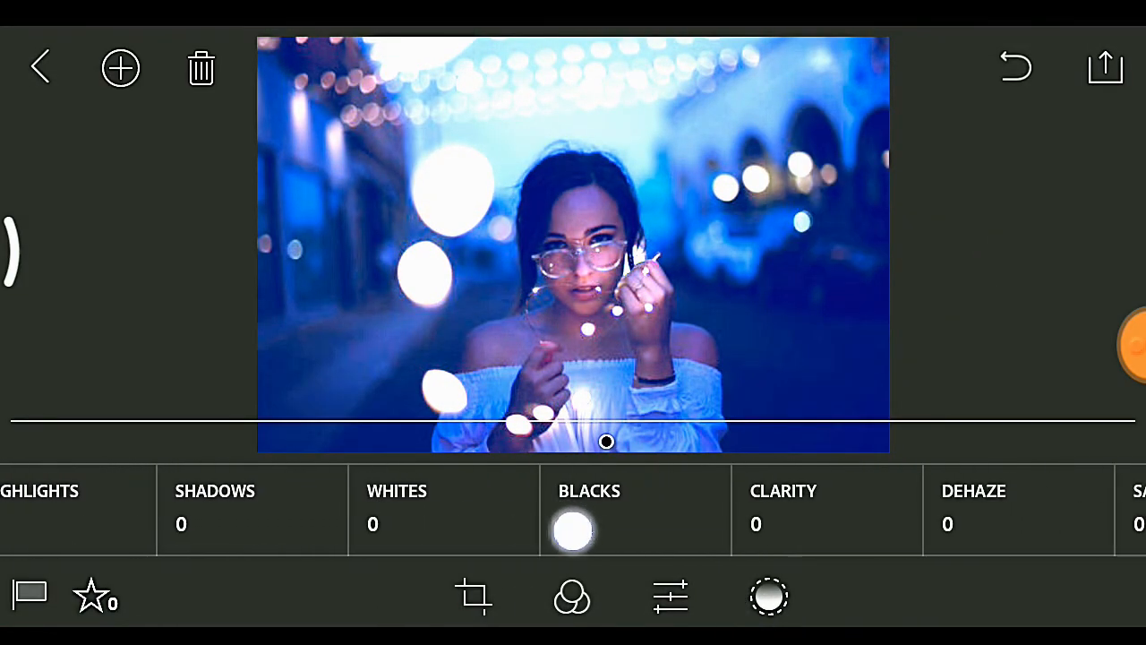
Shift the gradient's Color Hue to 278 with Saturation 76
{"action": "scroll", "scroll_direction": "left", "scroll_amount": 3}
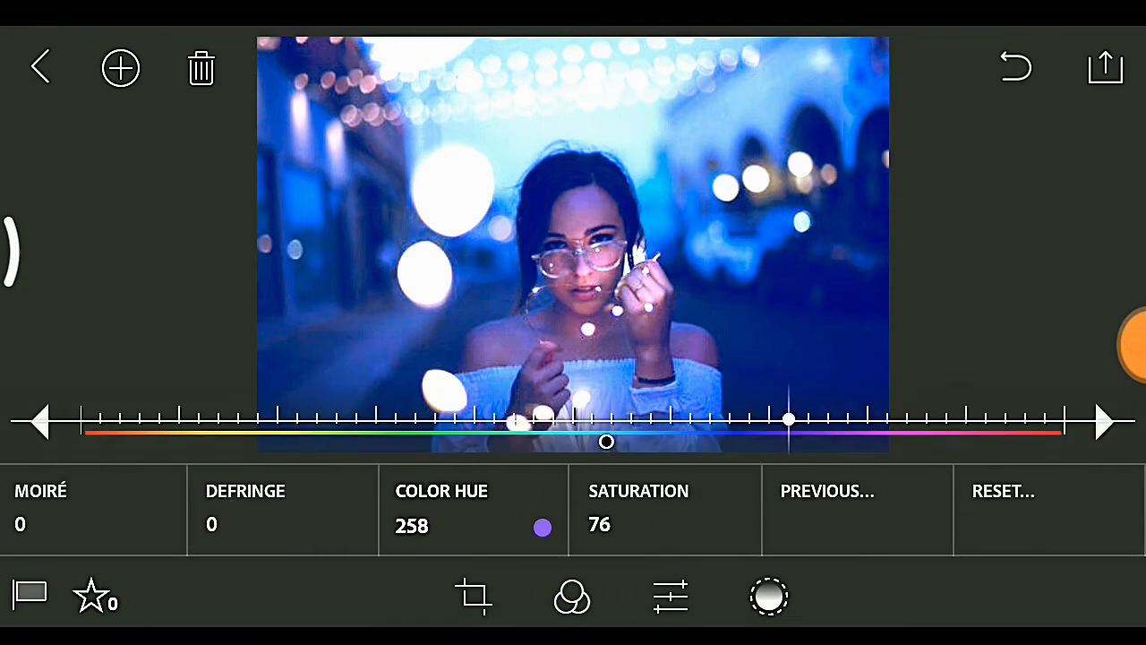
{"action": "left_click_drag", "start_coordinate": [788, 418], "coordinate": [817, 418]}
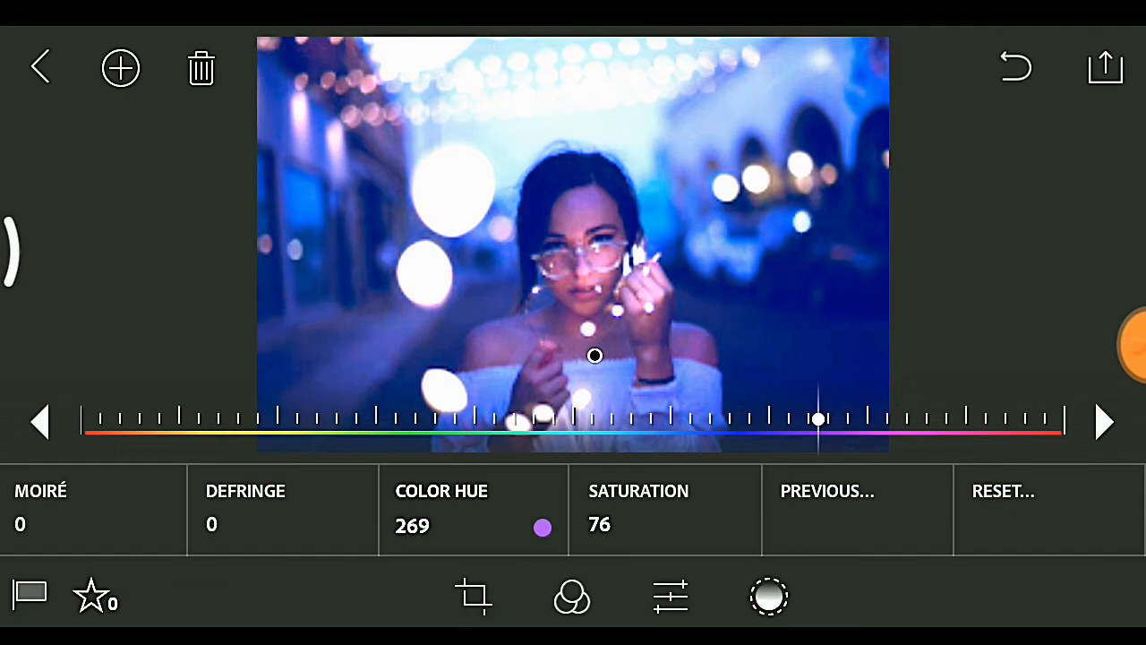
{"action": "left_click_drag", "start_coordinate": [818, 418], "coordinate": [822, 436]}
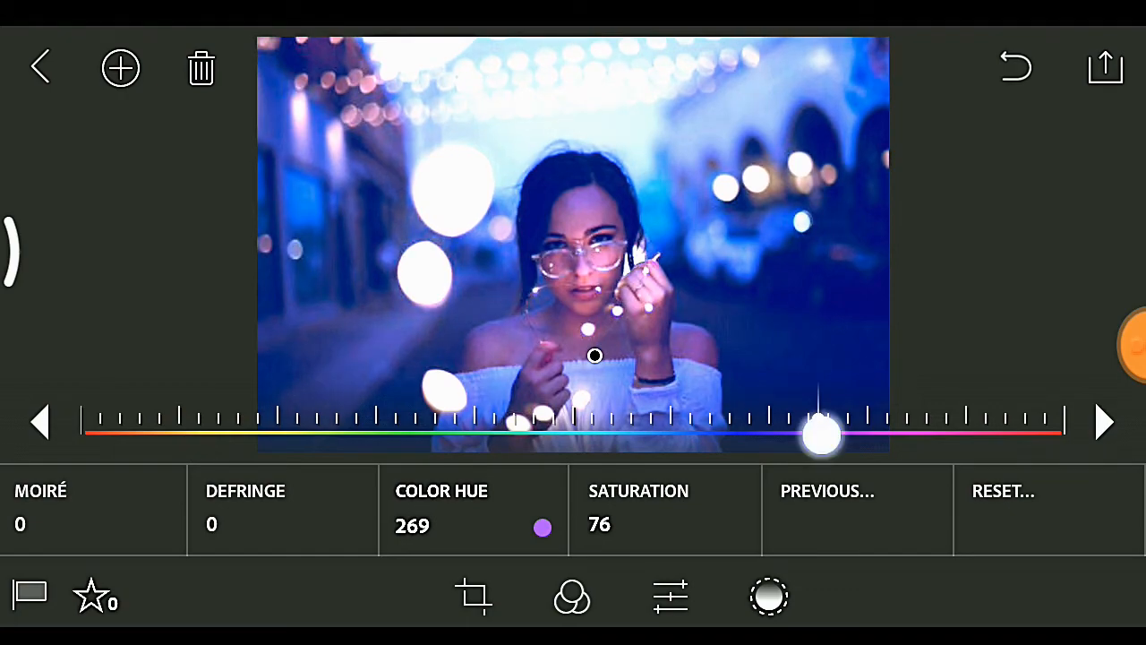
{"action": "left_click_drag", "start_coordinate": [822, 437], "coordinate": [841, 418]}
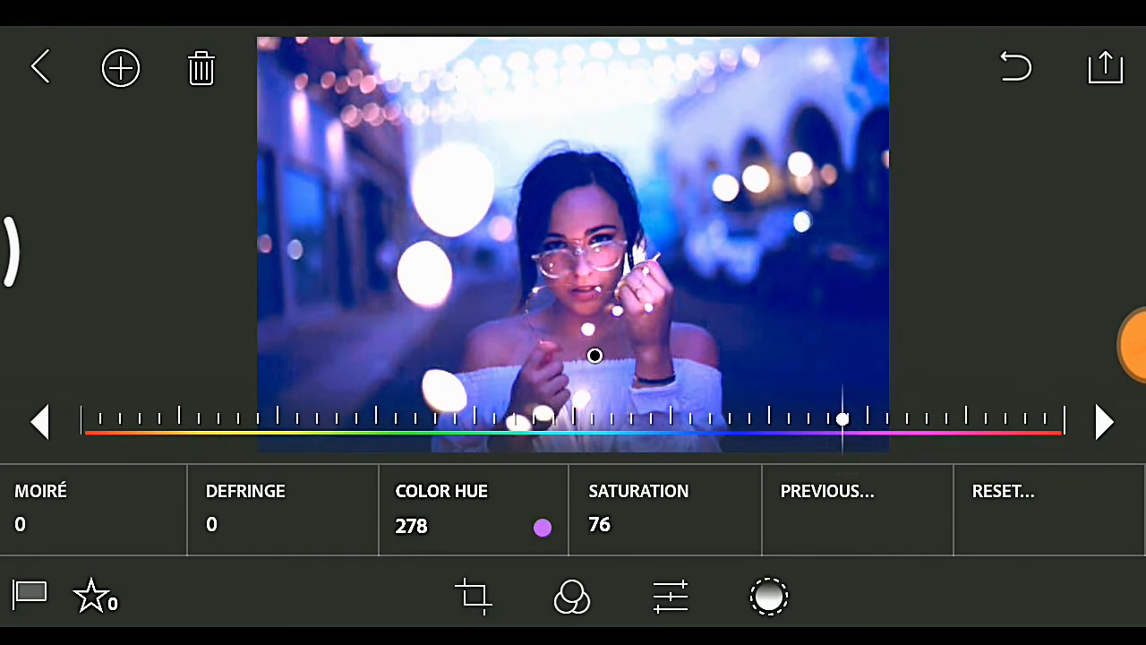
{"action": "left_click_drag", "start_coordinate": [841, 419], "coordinate": [832, 438]}
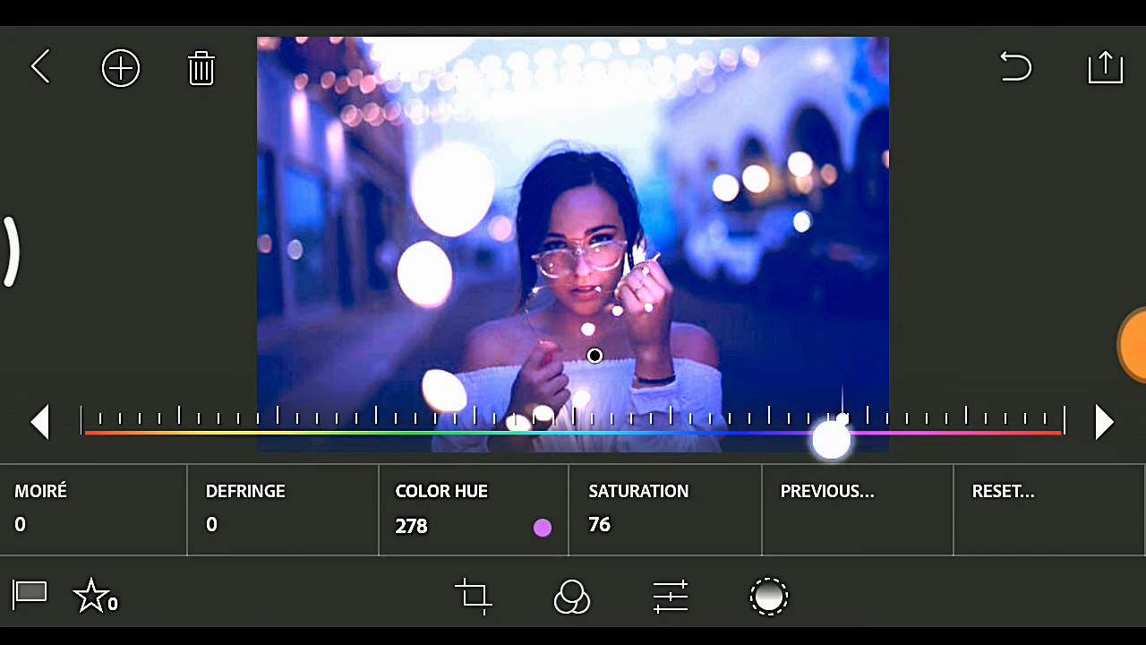
{"action": "left_click_drag", "start_coordinate": [833, 439], "coordinate": [810, 419]}
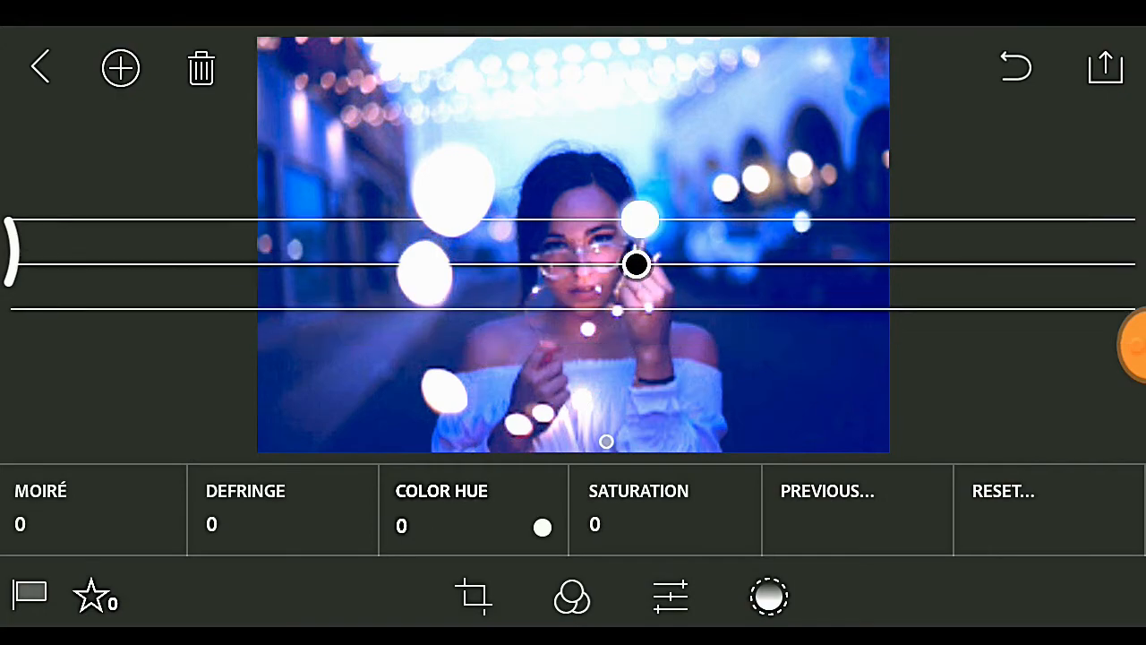
Drag the new untinted gradient down over the woman's shoulders and hands
{"action": "left_click_drag", "start_coordinate": [636, 264], "coordinate": [669, 396]}
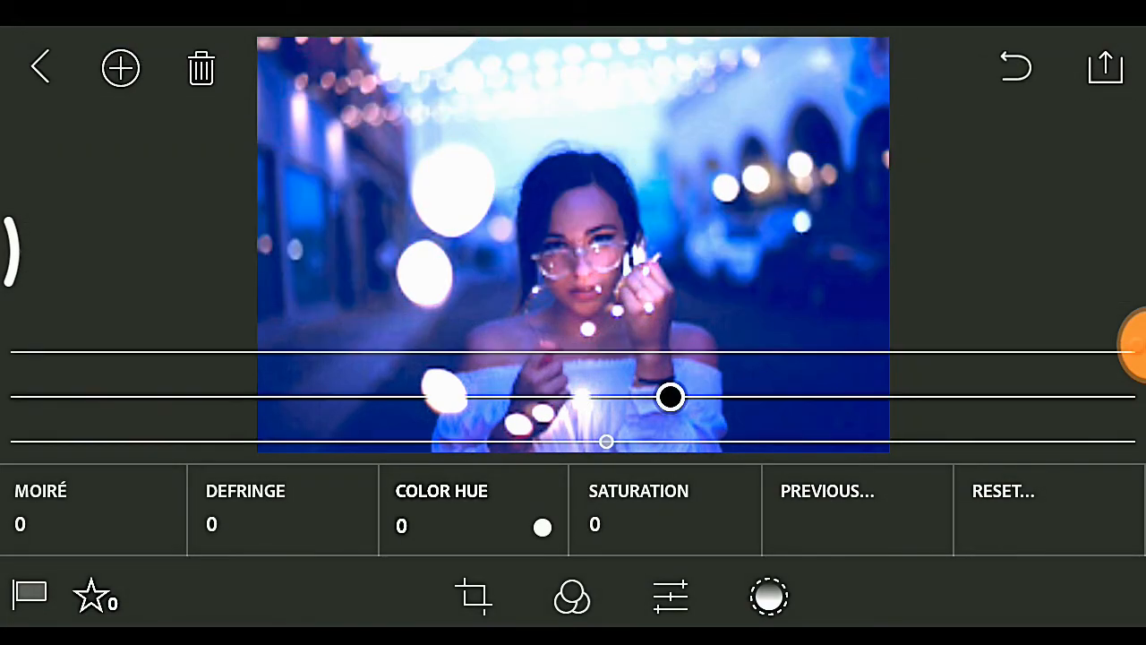
{"action": "left_click_drag", "start_coordinate": [670, 396], "coordinate": [658, 448]}
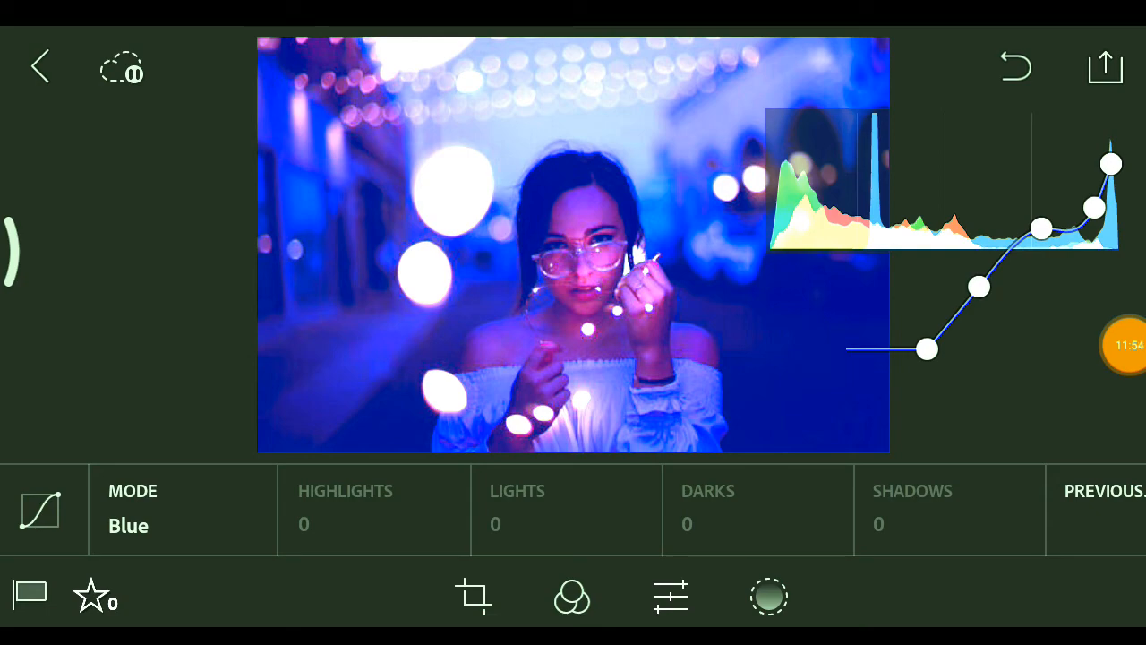
Export the photo limited to 2048 px and dismiss the success message
{"action": "left_click", "coordinate": [1105, 66]}
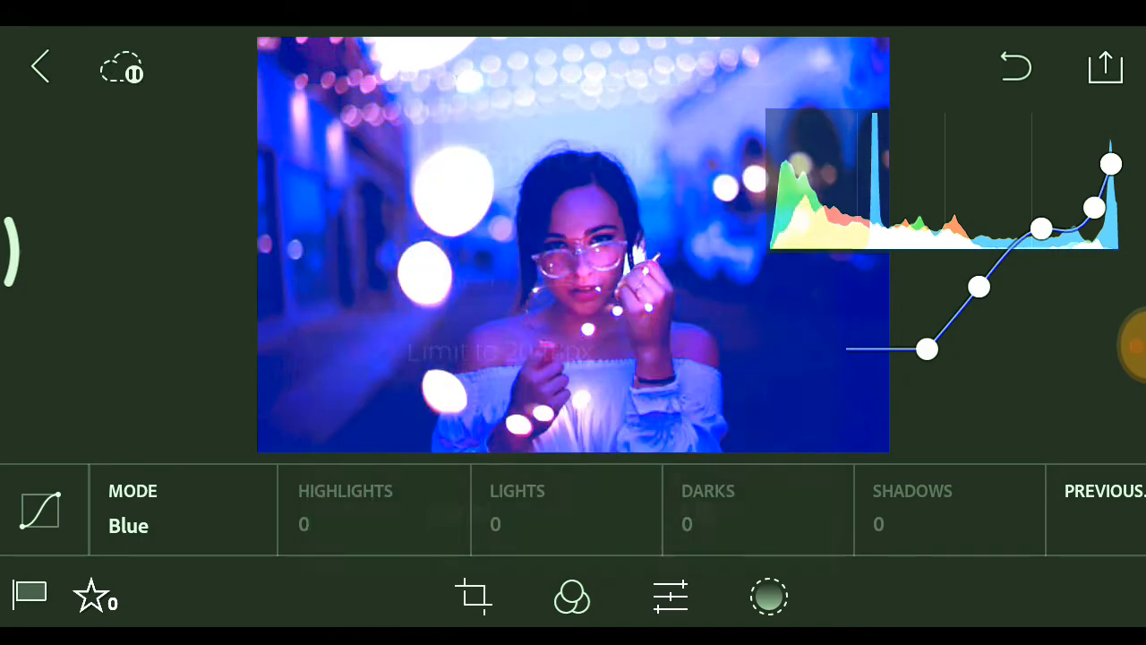
{"action": "left_click", "coordinate": [1104, 66]}
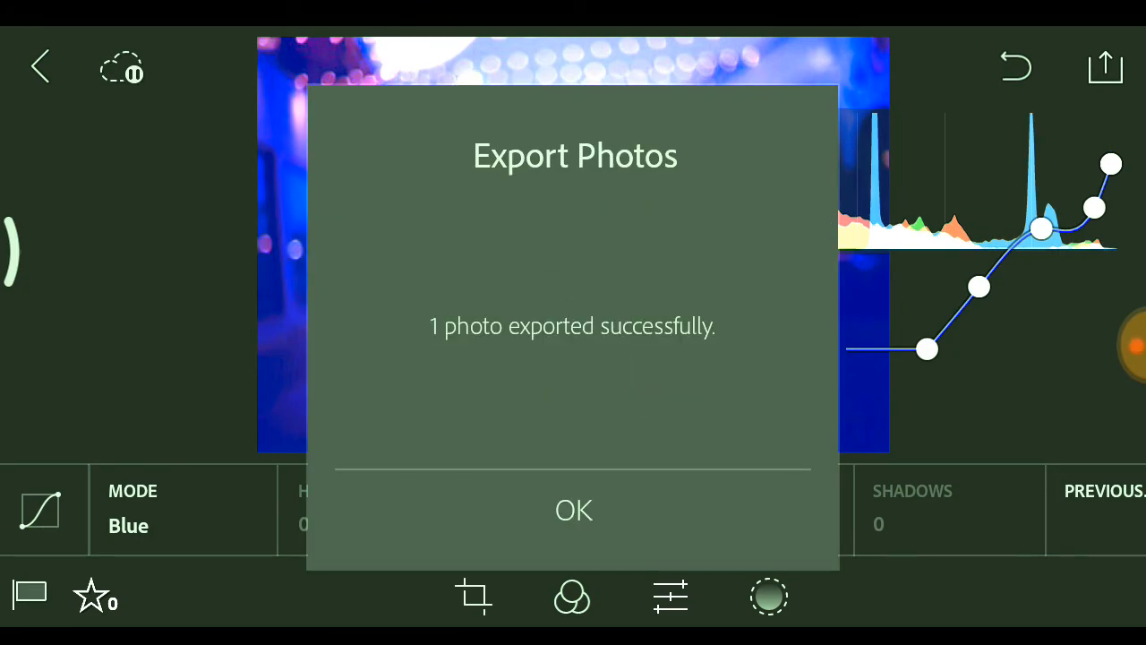
{"action": "left_click", "coordinate": [573, 509]}
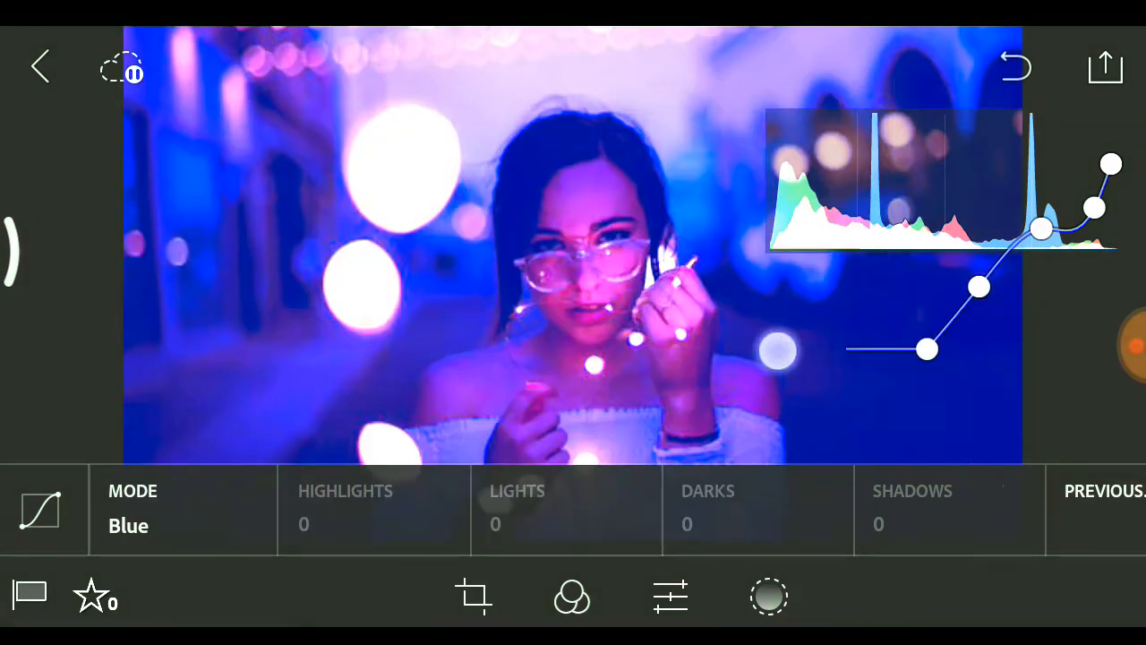